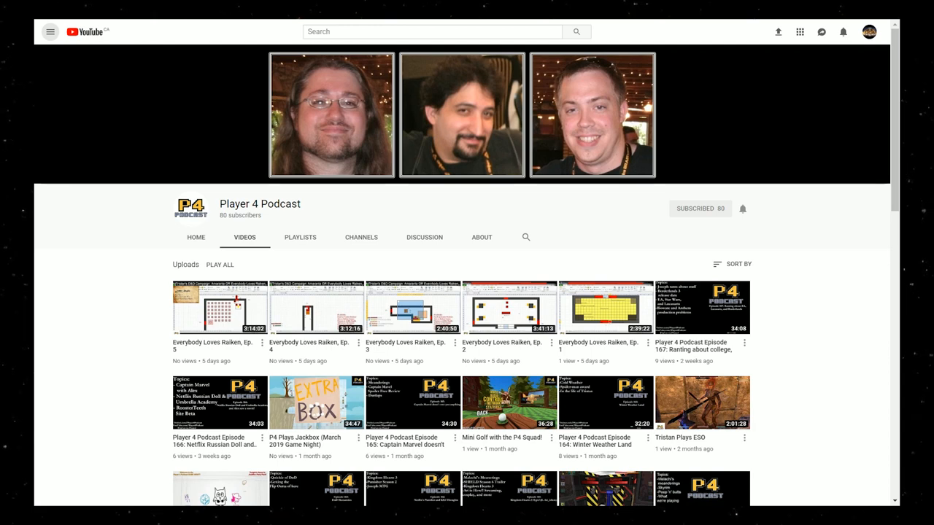
scroll(down, 3)
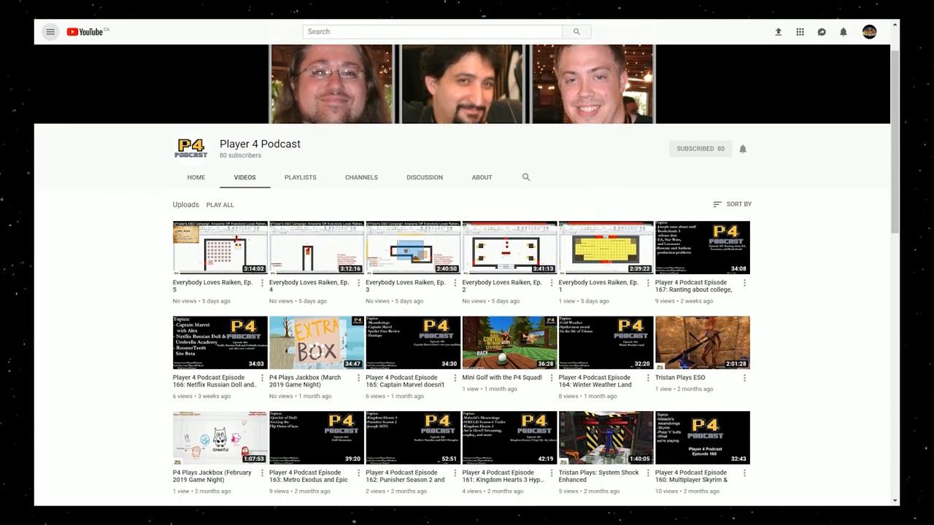
scroll(down, 3)
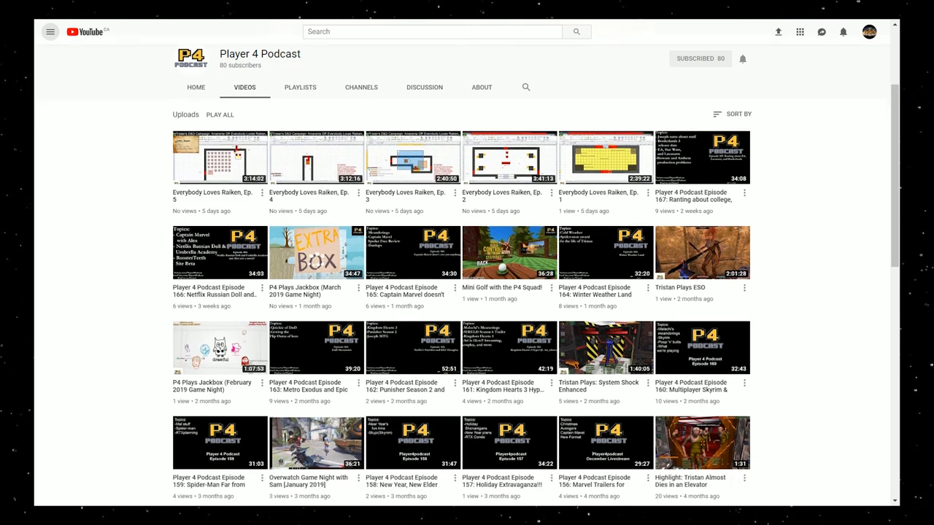
scroll(down, 3)
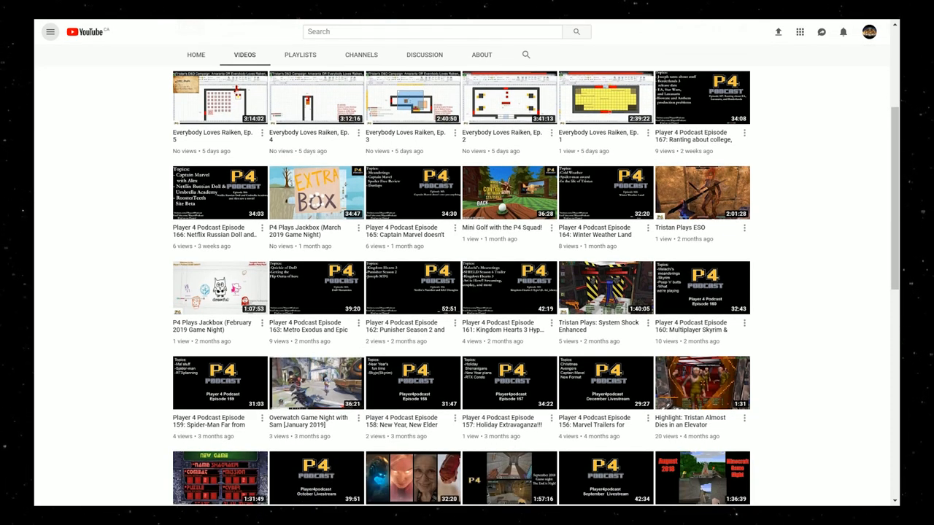
scroll(down, 3)
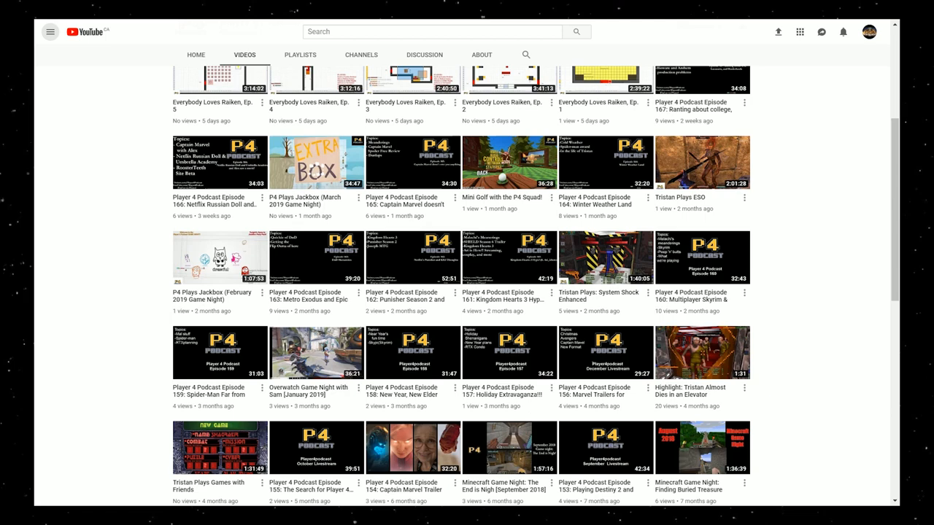
scroll(down, 3)
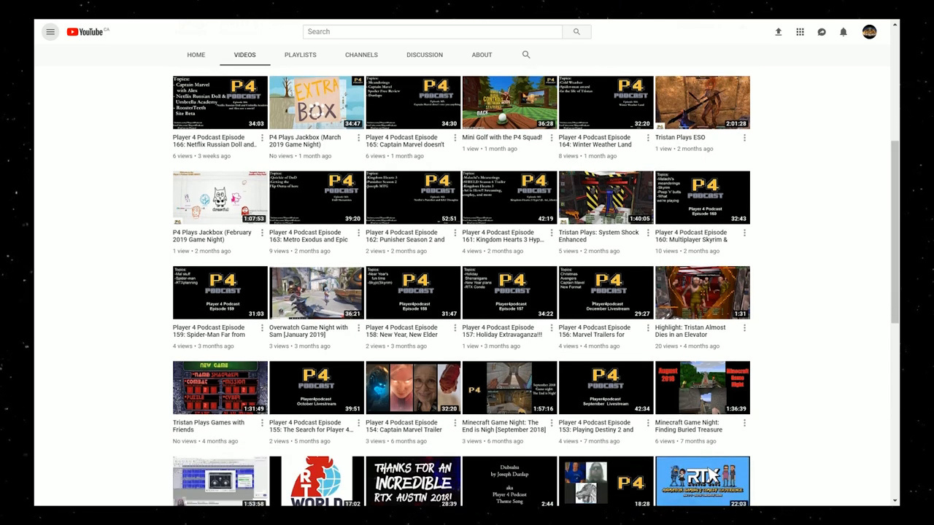
scroll(down, 3)
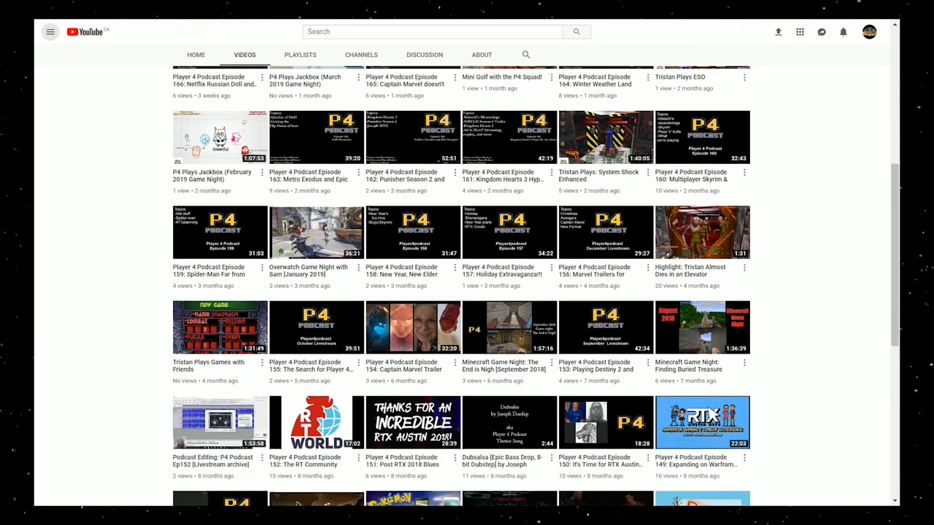
scroll(down, 3)
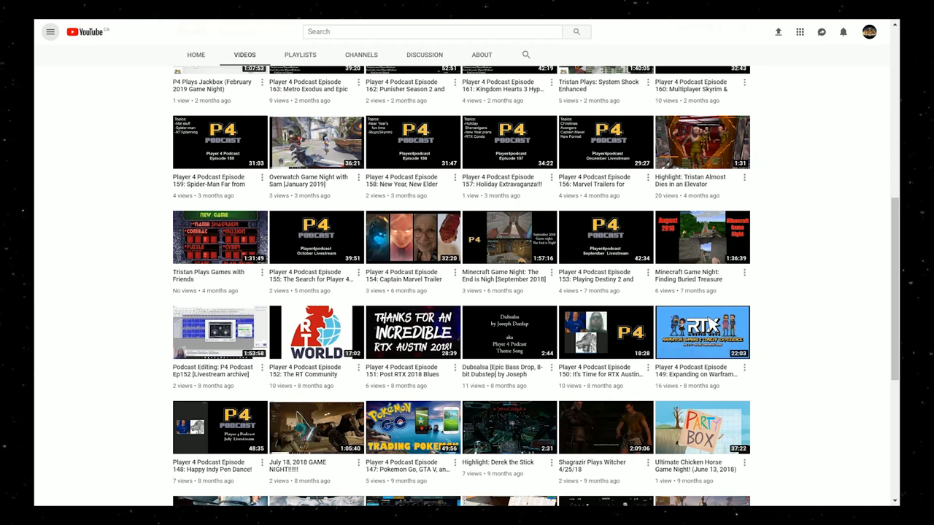
scroll(down, 3)
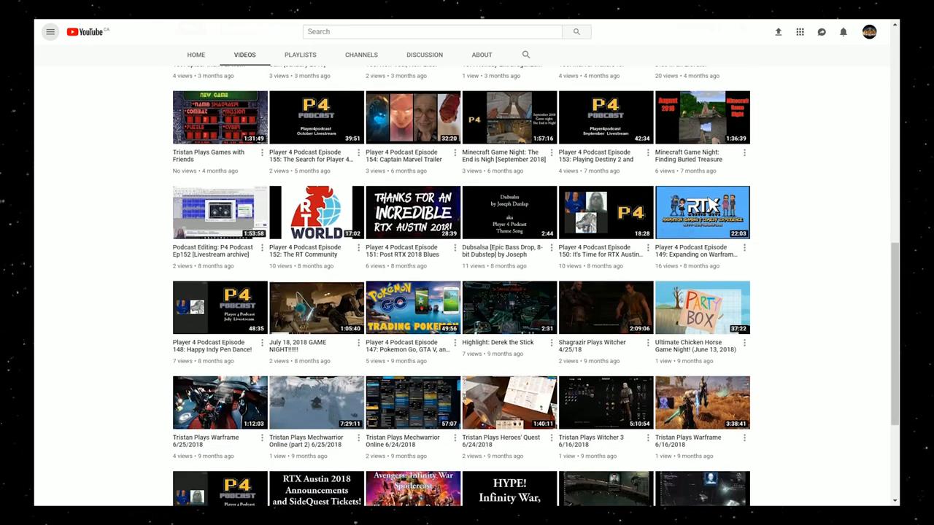
scroll(down, 3)
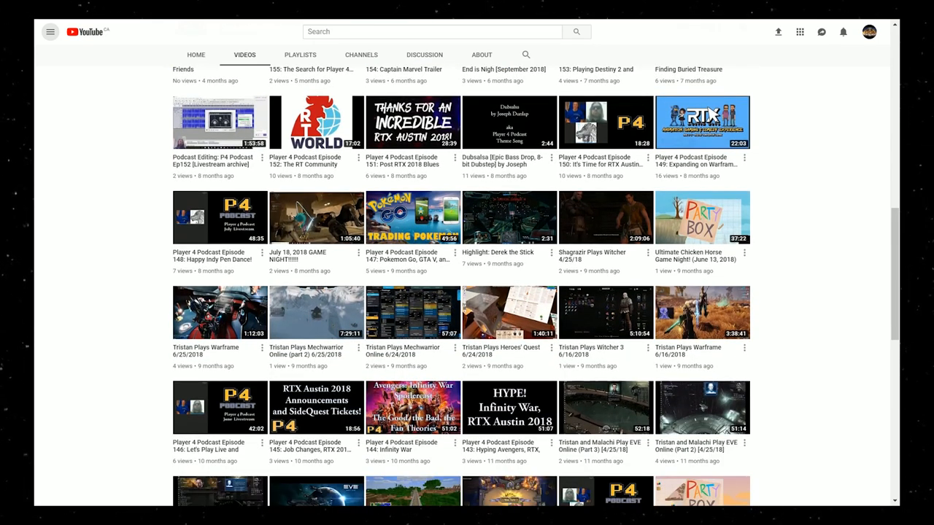
scroll(down, 3)
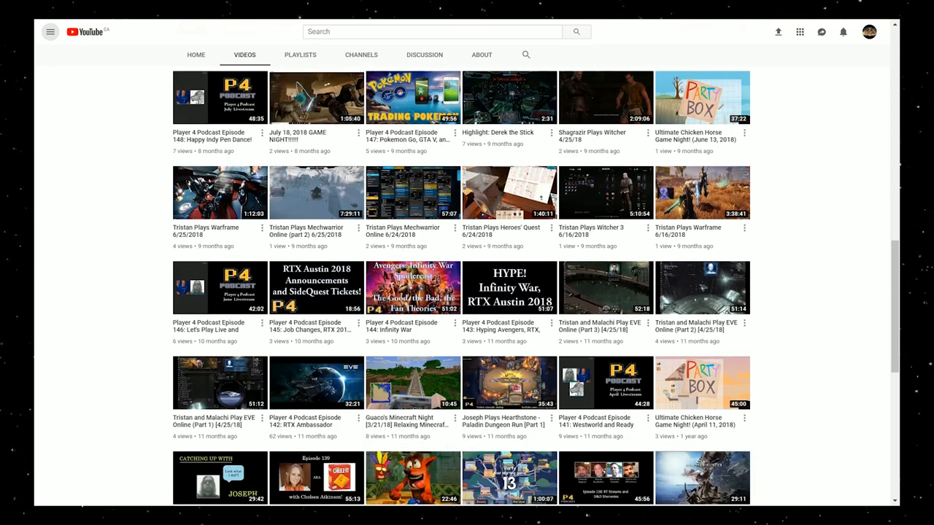
scroll(down, 3)
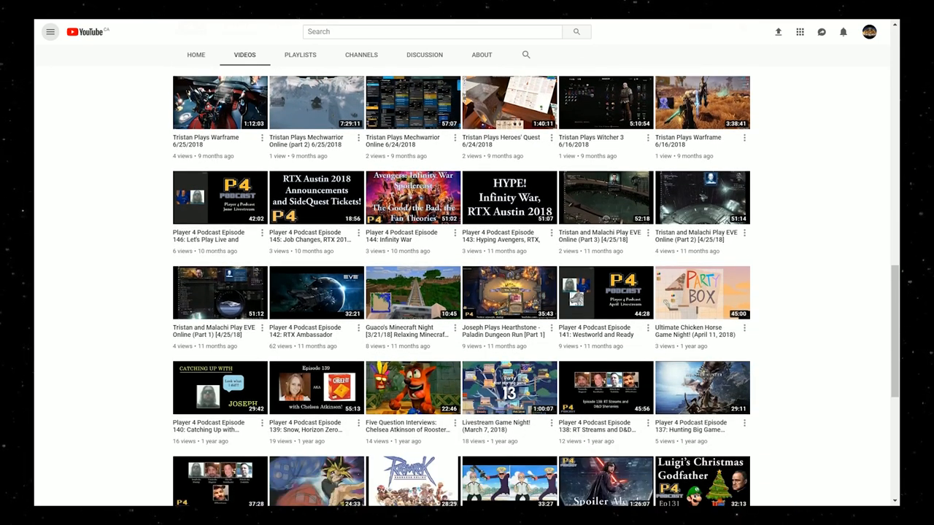
scroll(down, 3)
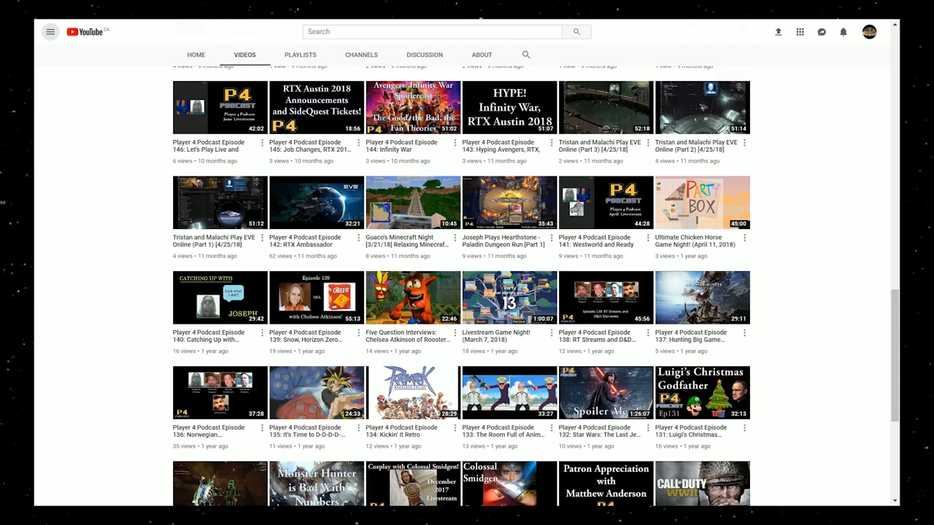
scroll(down, 3)
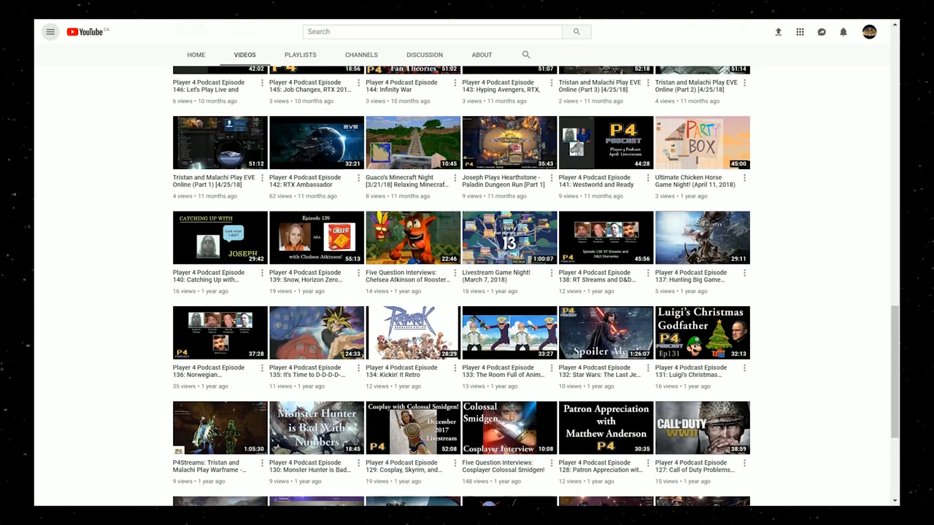
scroll(down, 3)
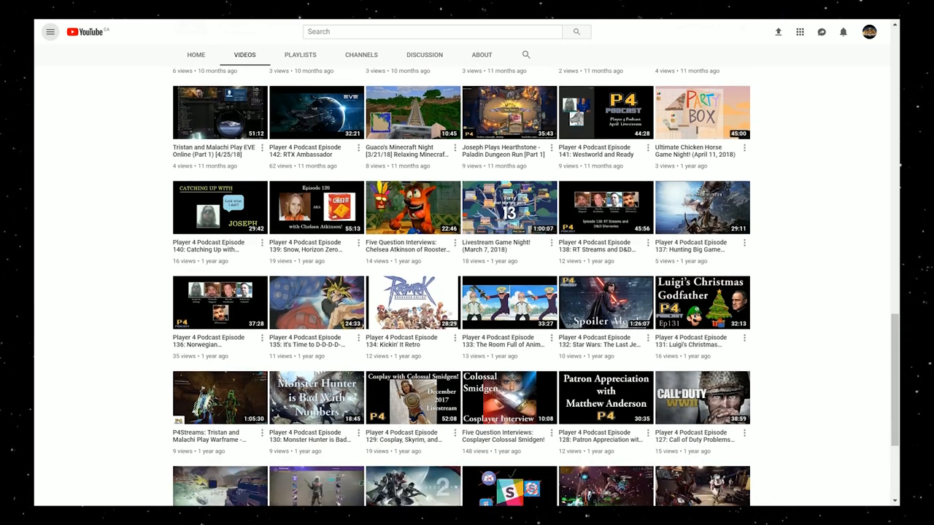
scroll(down, 3)
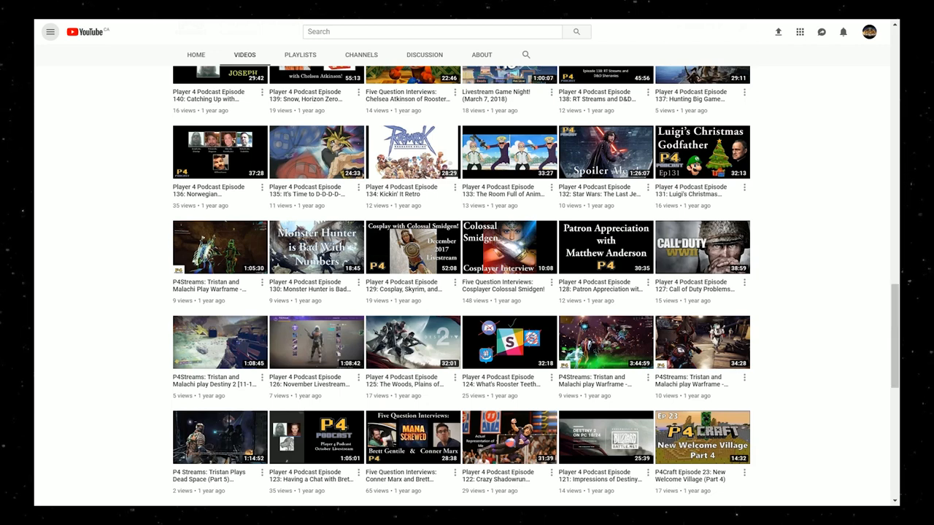
scroll(down, 3)
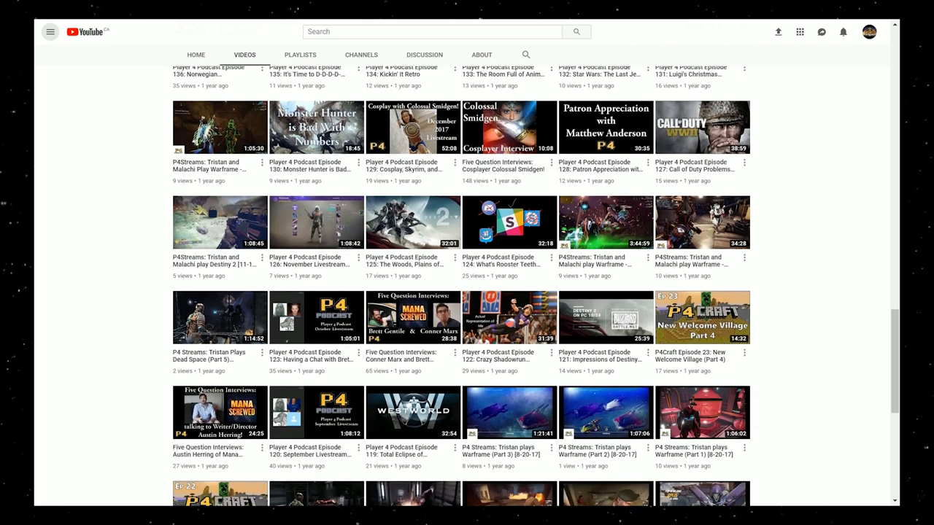
scroll(down, 3)
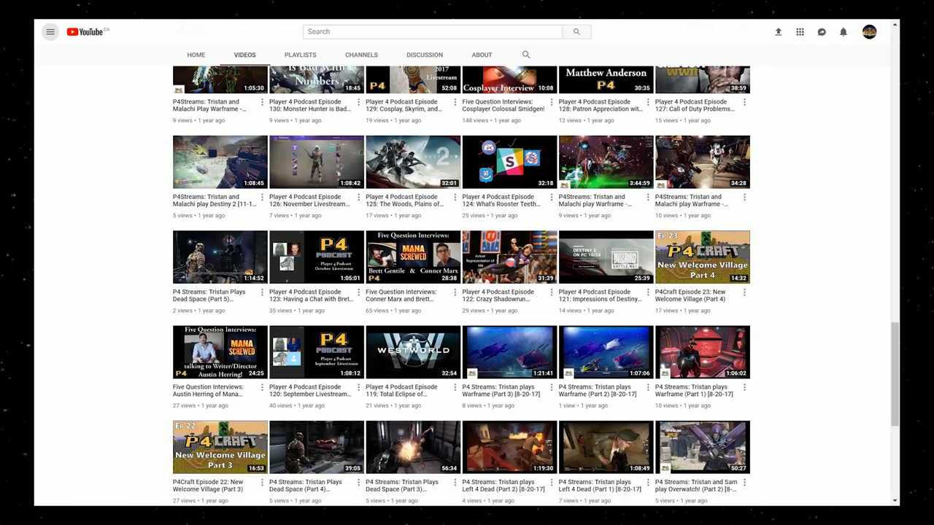
scroll(down, 3)
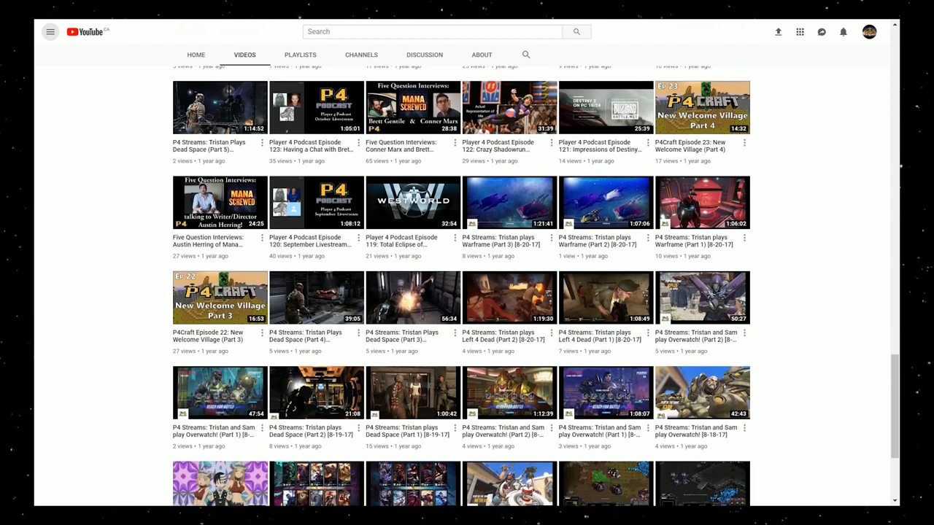
scroll(down, 3)
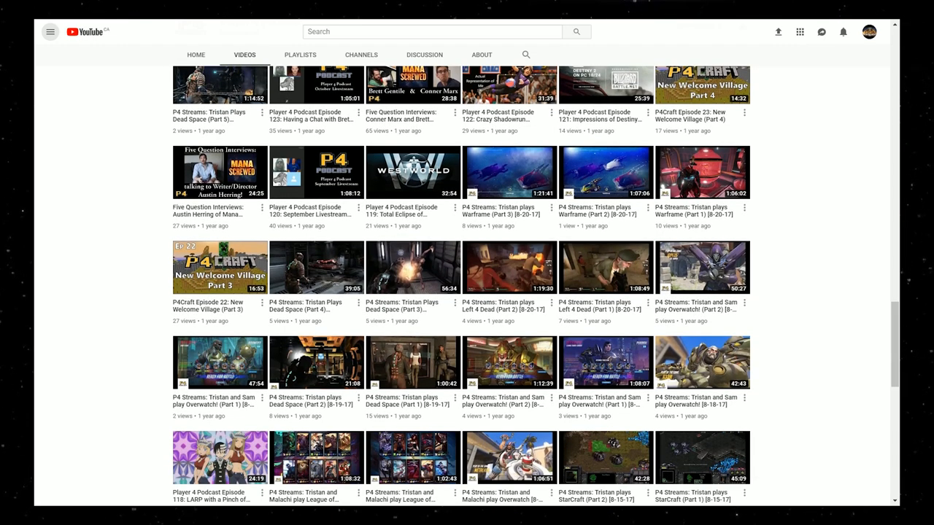
scroll(down, 3)
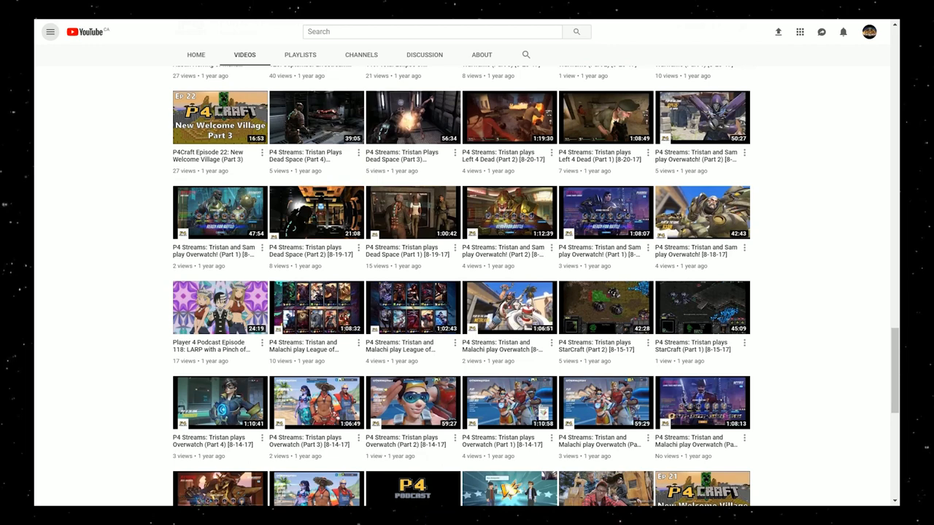
scroll(down, 3)
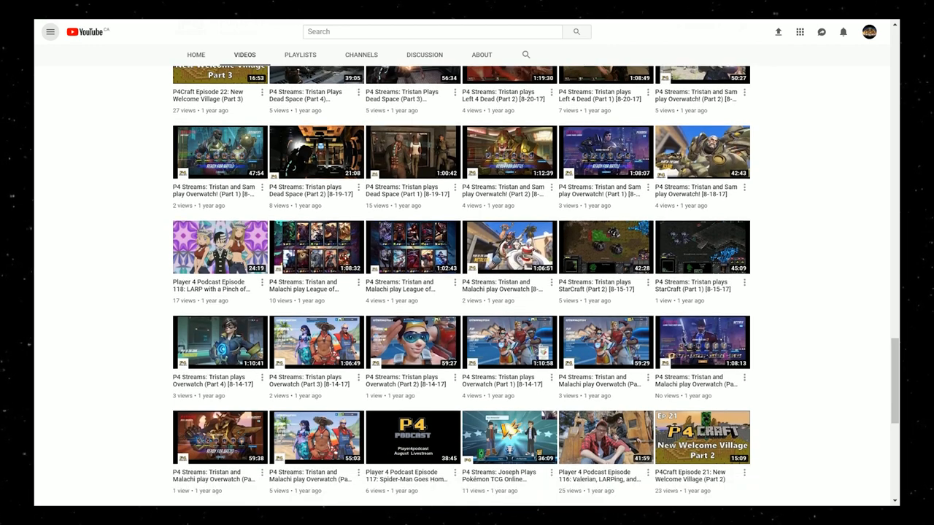
scroll(down, 3)
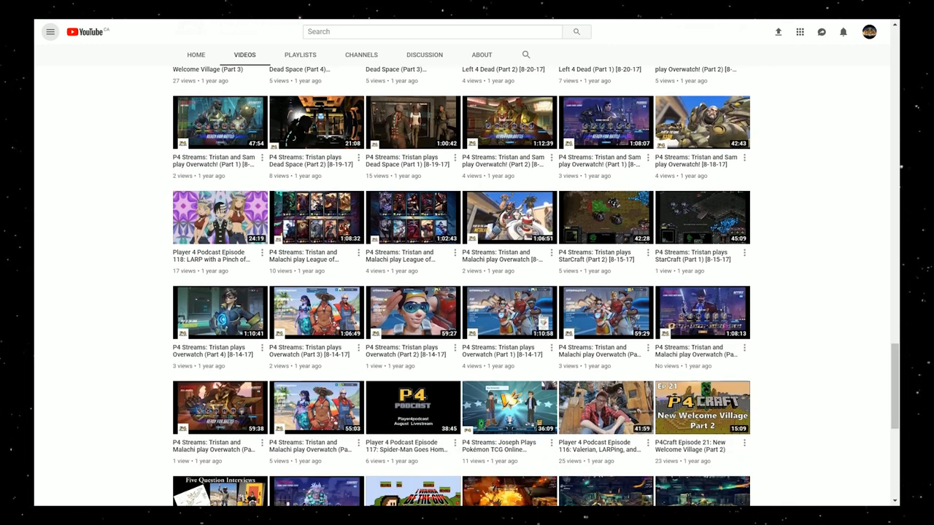
scroll(down, 3)
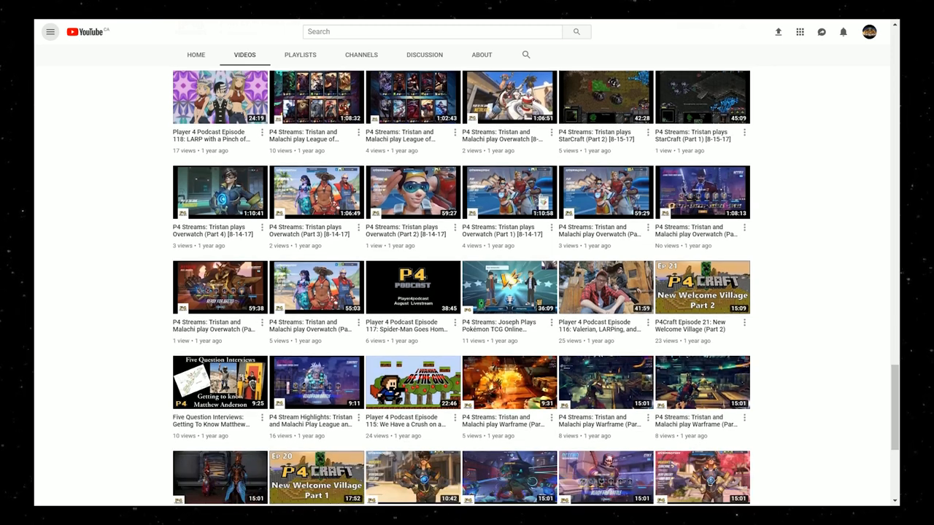
scroll(down, 3)
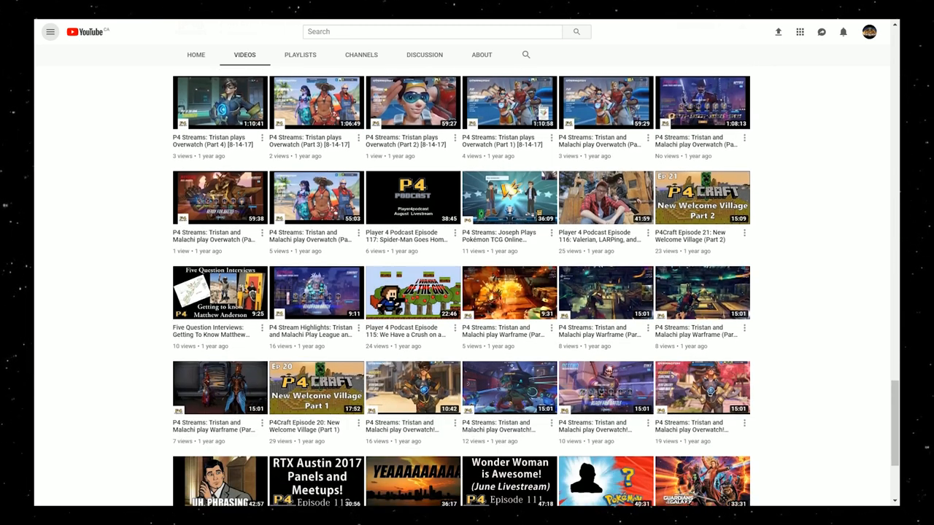
scroll(down, 3)
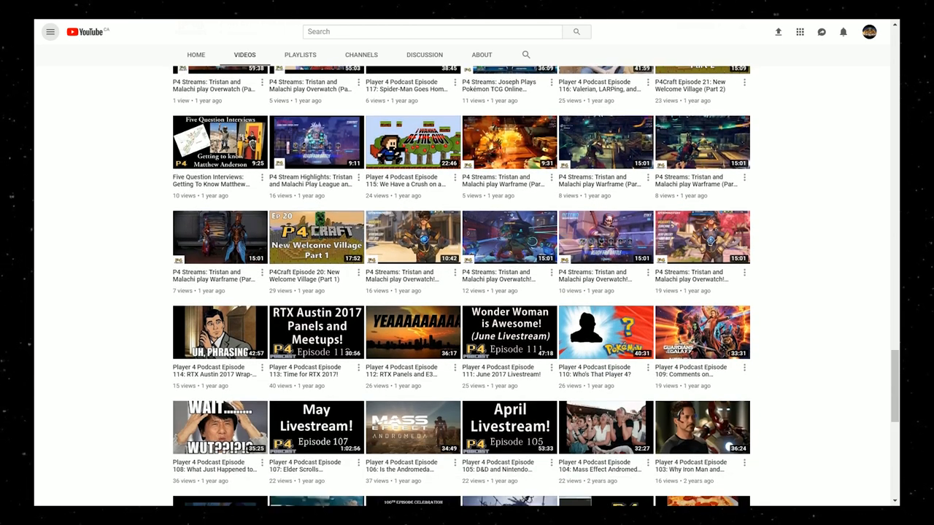
scroll(down, 3)
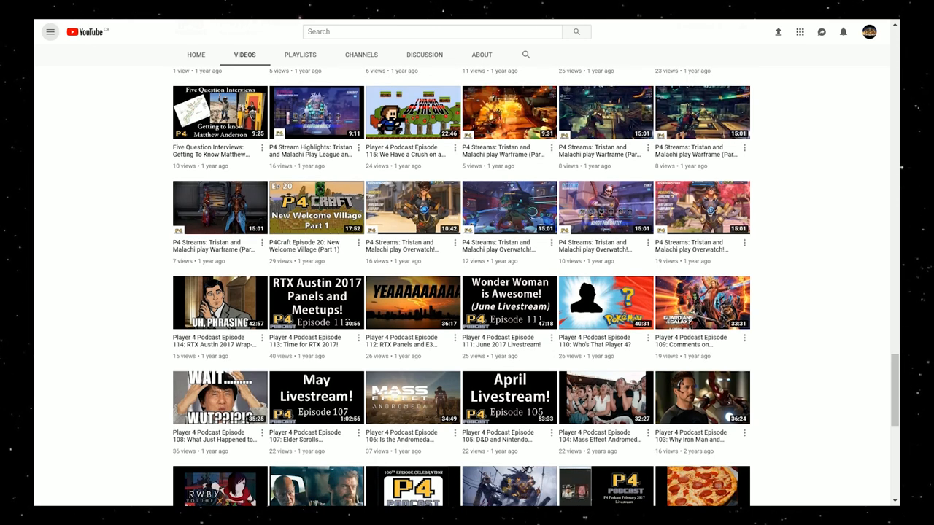
scroll(down, 3)
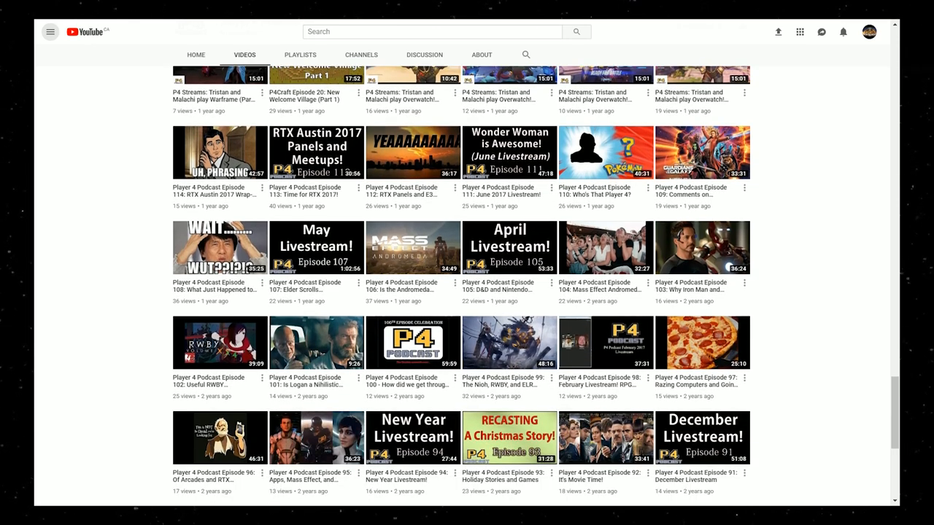
scroll(down, 3)
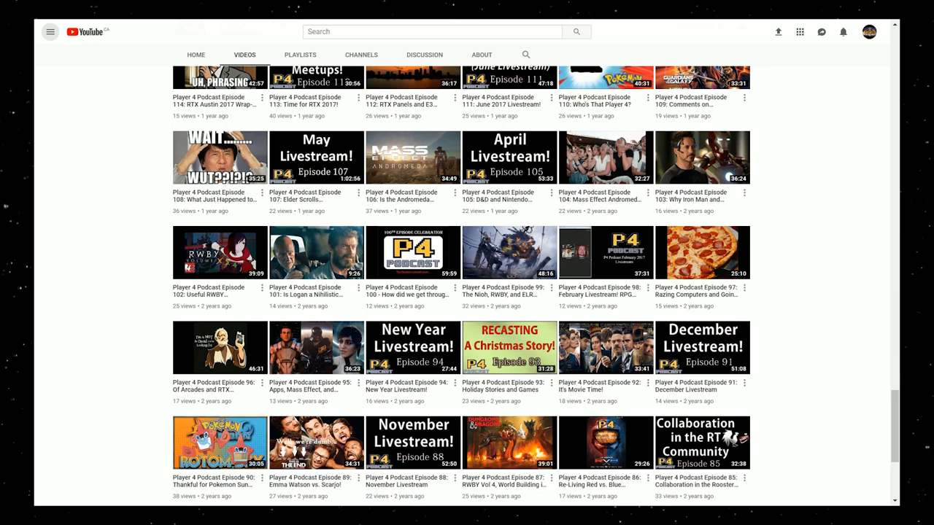
scroll(down, 3)
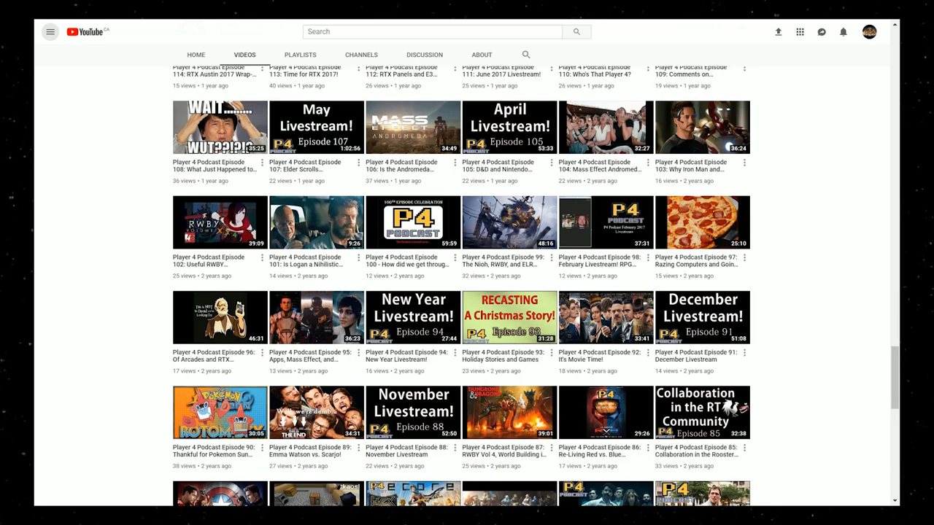
scroll(down, 3)
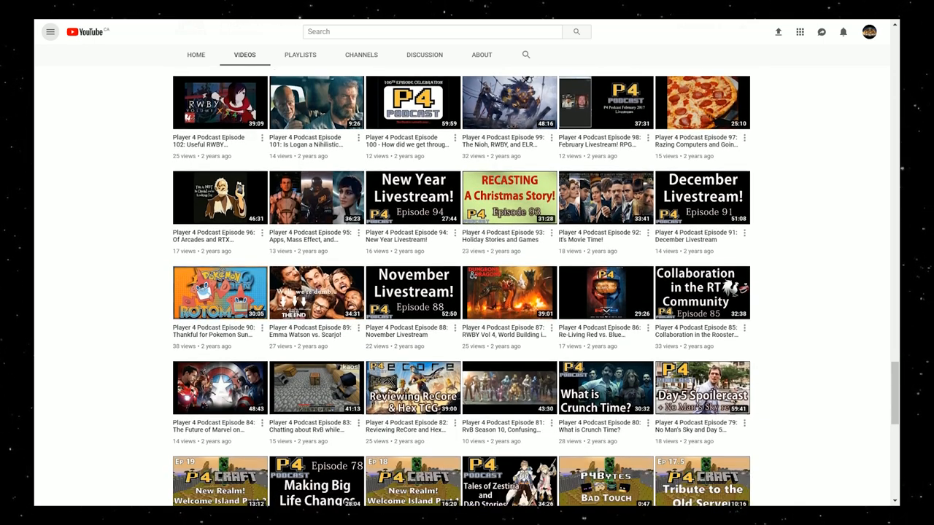
scroll(down, 3)
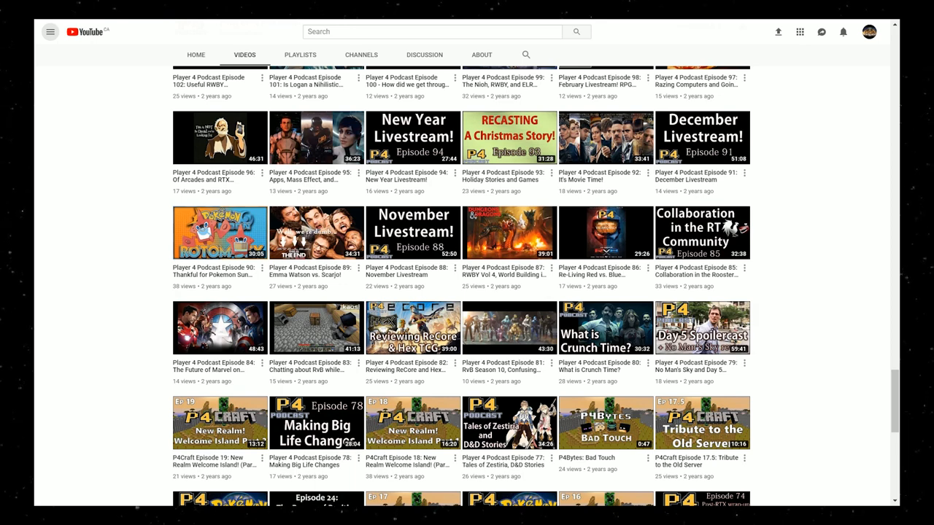
scroll(down, 3)
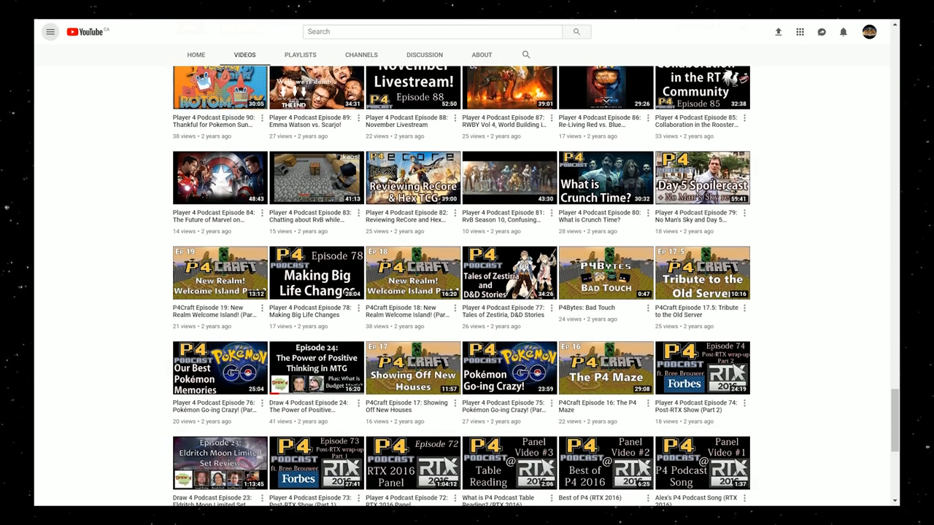
scroll(down, 3)
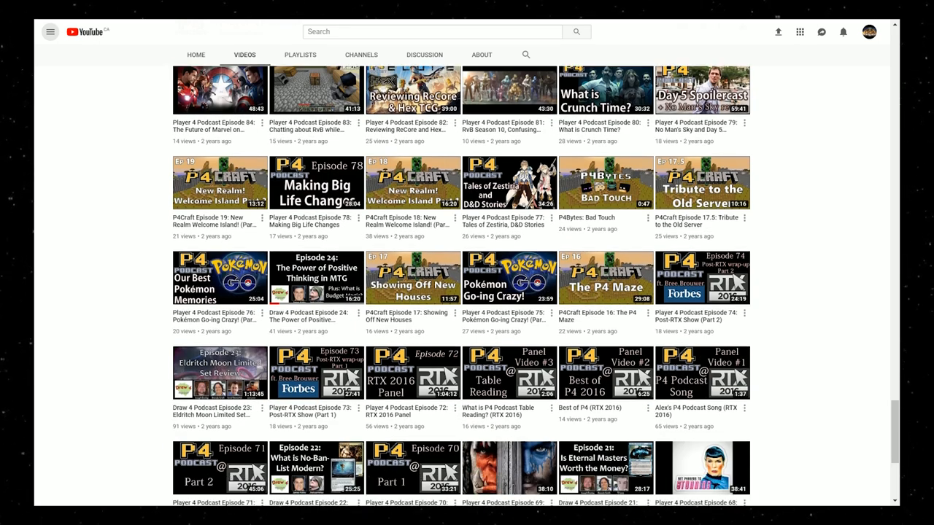
scroll(down, 3)
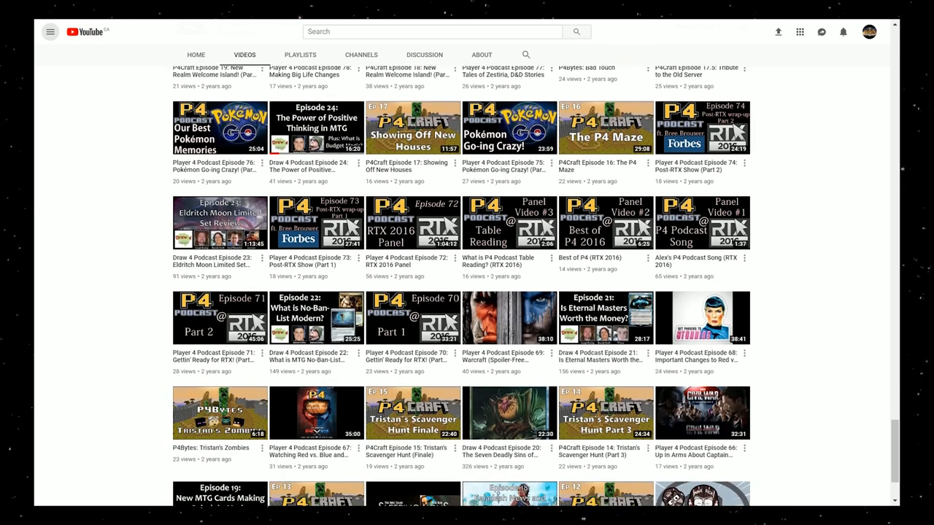
scroll(down, 3)
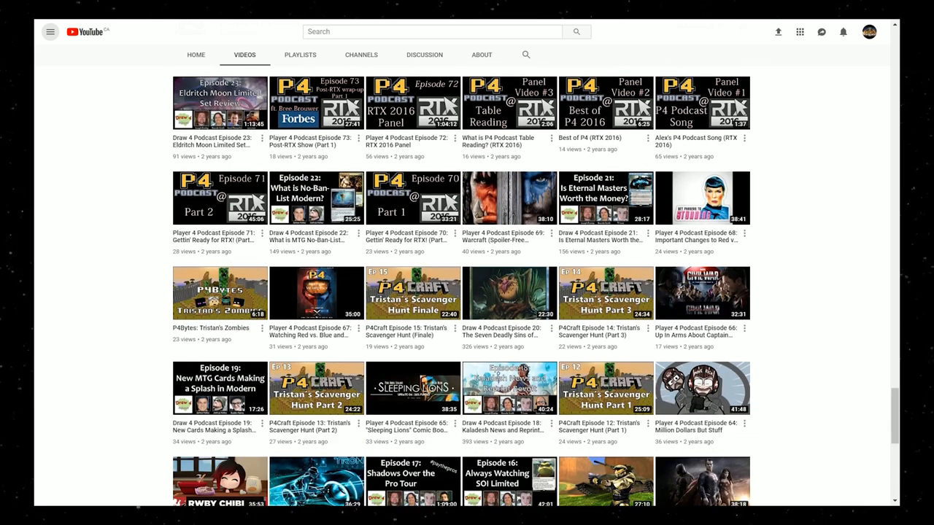
scroll(down, 3)
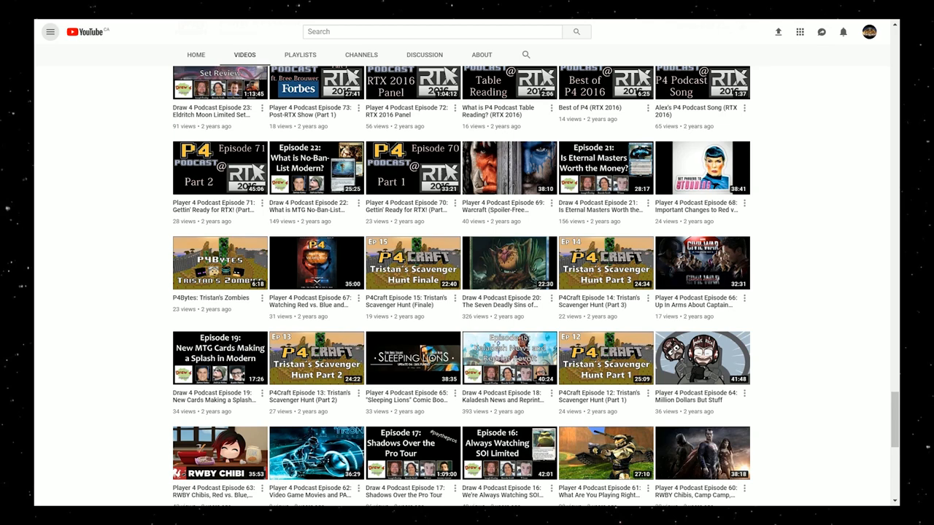
scroll(down, 3)
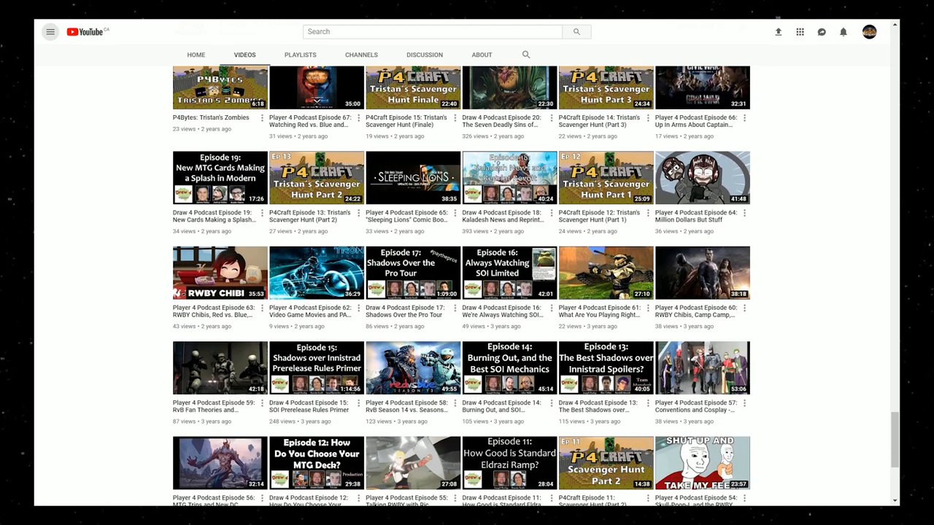
scroll(down, 3)
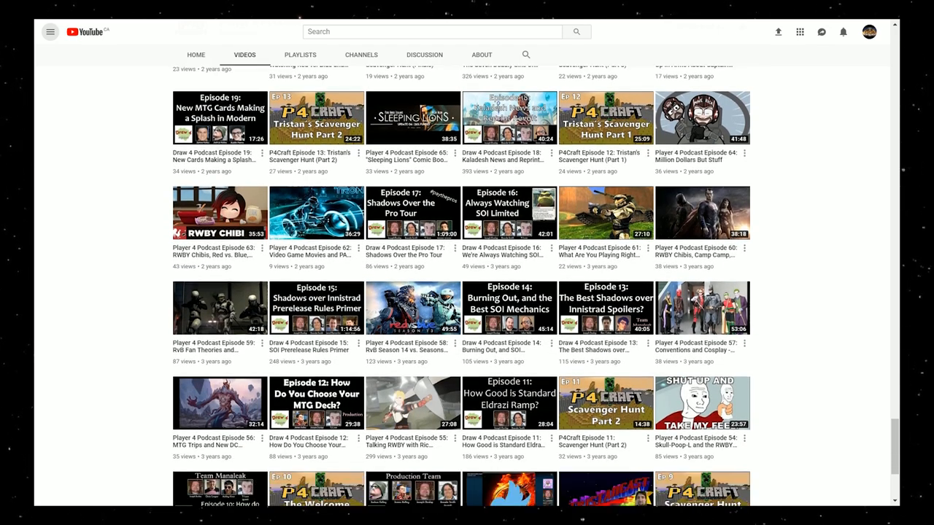
scroll(down, 3)
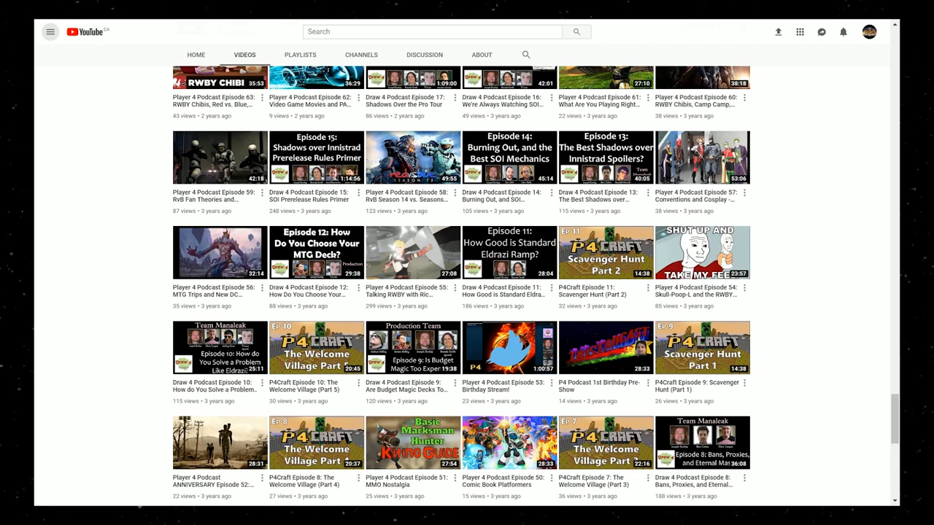
scroll(down, 3)
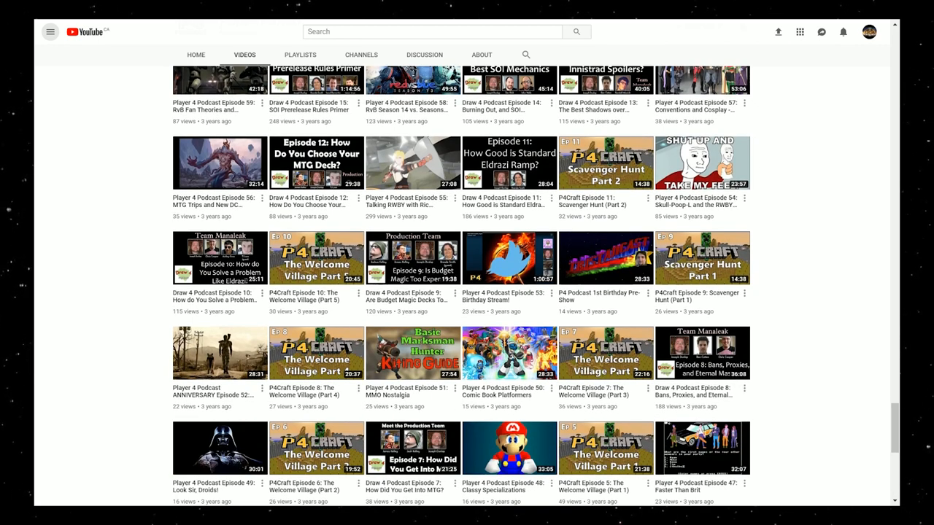
scroll(down, 3)
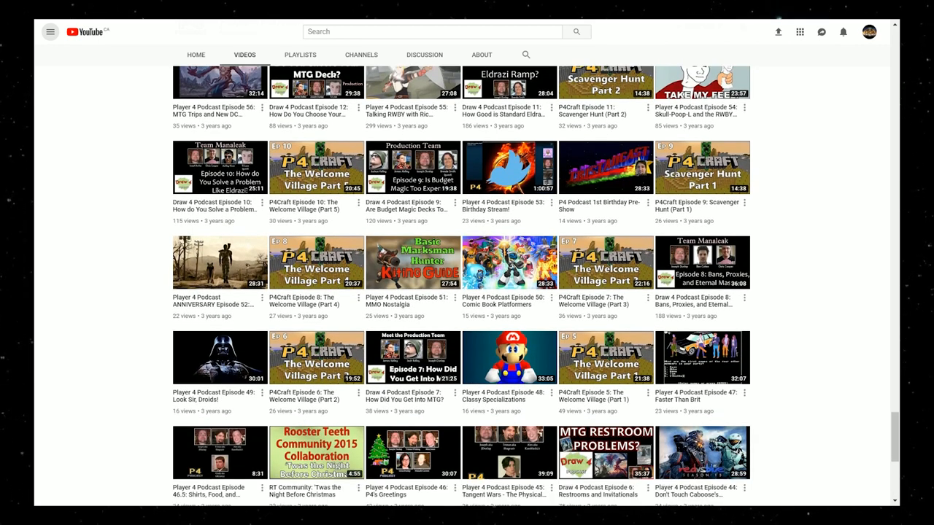
scroll(down, 3)
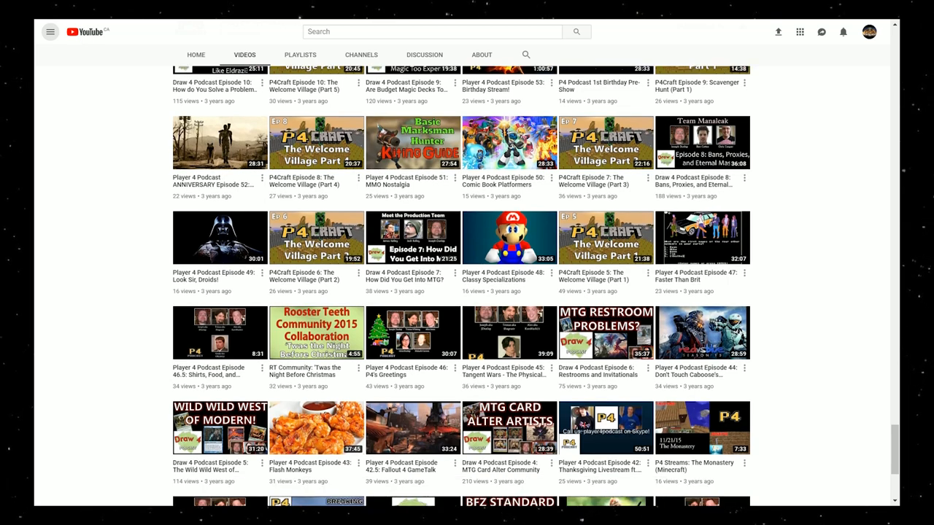
scroll(down, 3)
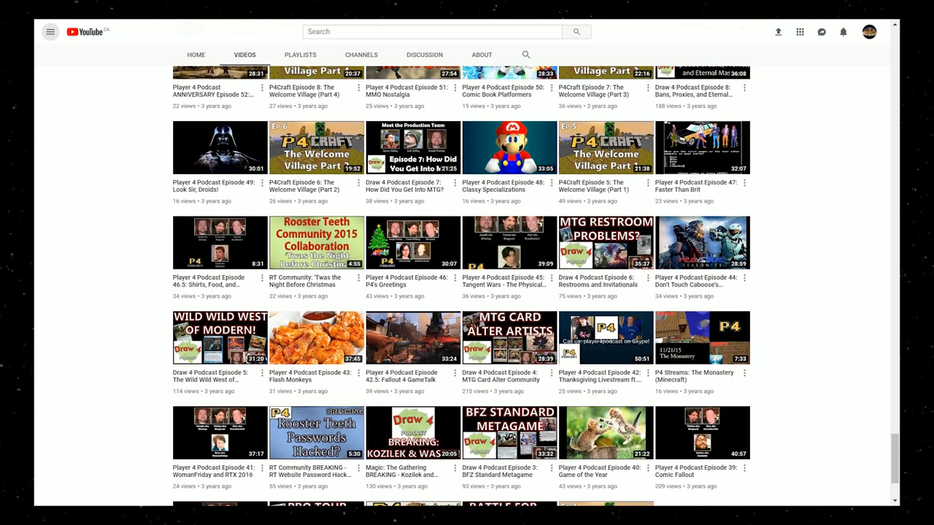
scroll(down, 3)
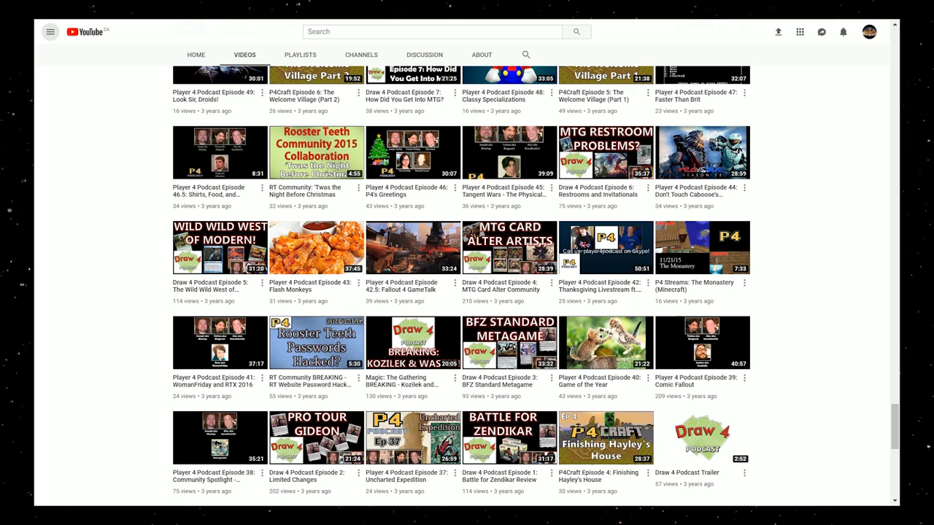
scroll(down, 3)
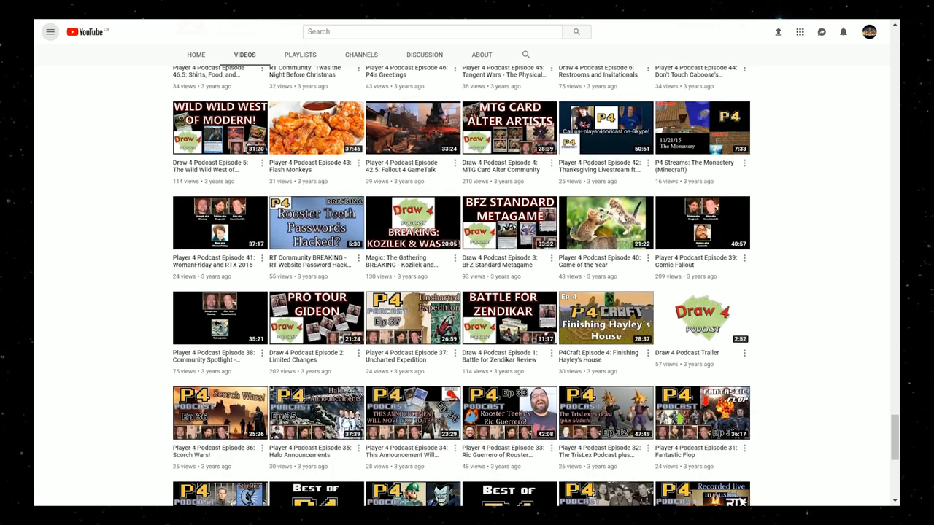
scroll(down, 3)
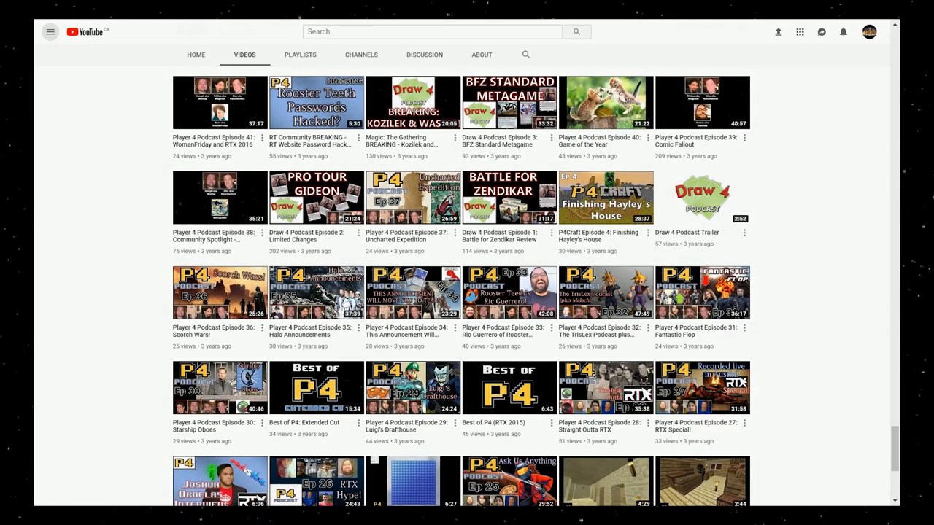
scroll(down, 3)
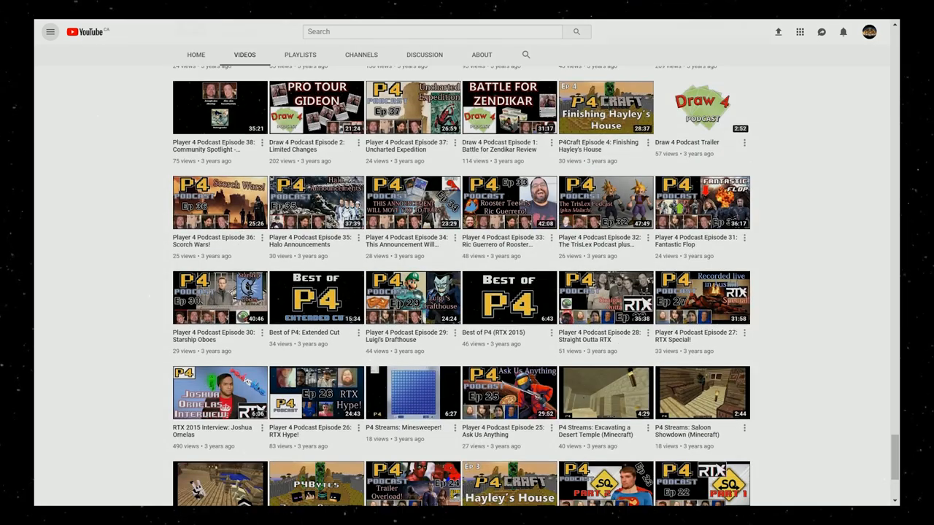
scroll(down, 3)
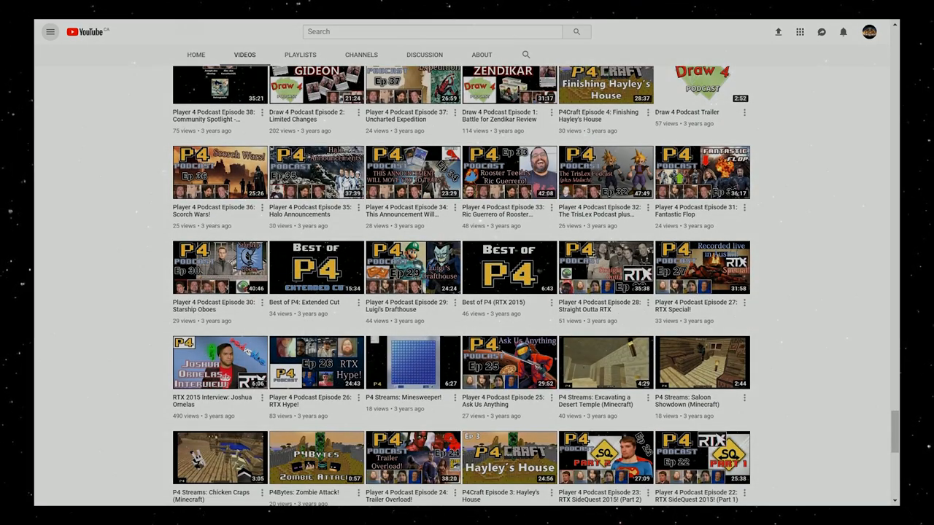
scroll(down, 3)
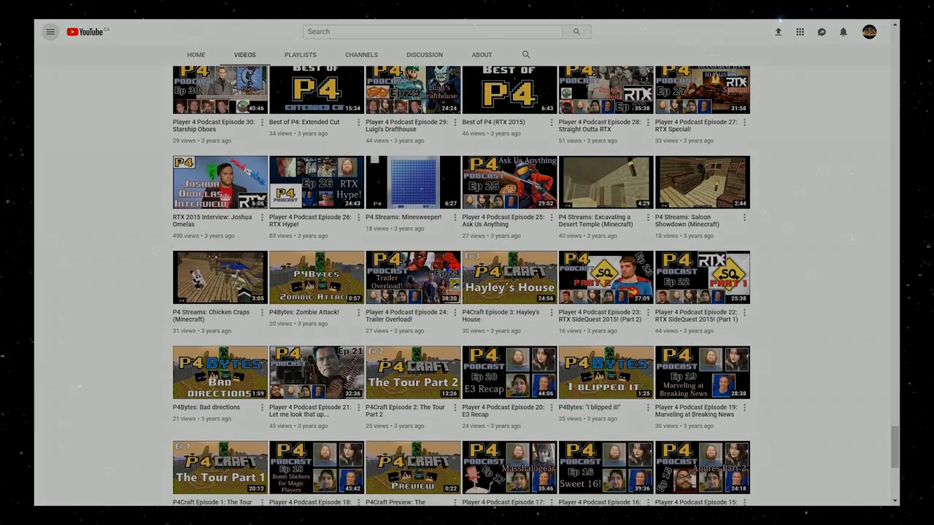
scroll(down, 3)
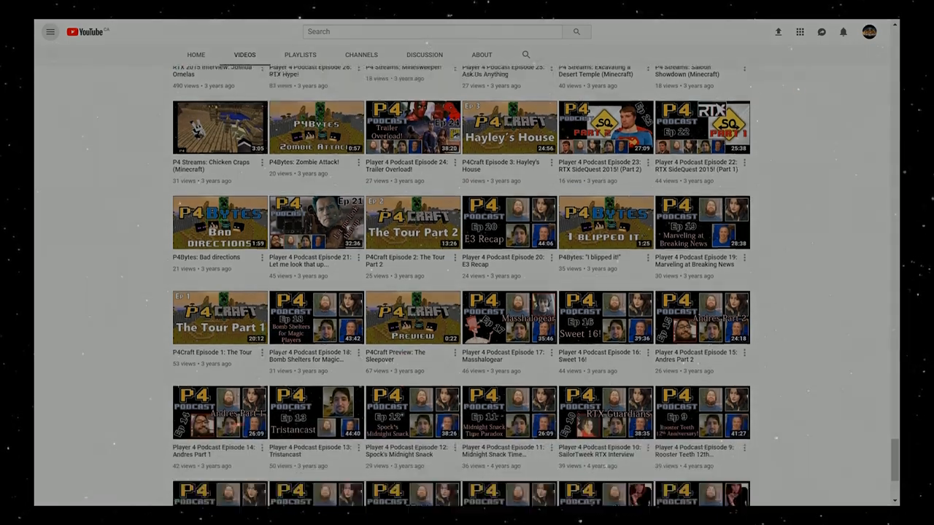
scroll(down, 3)
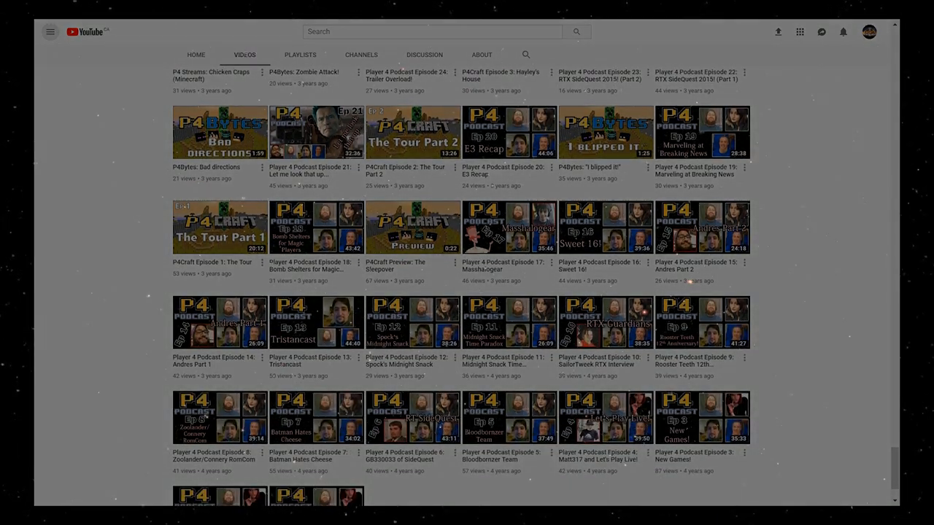
scroll(down, 3)
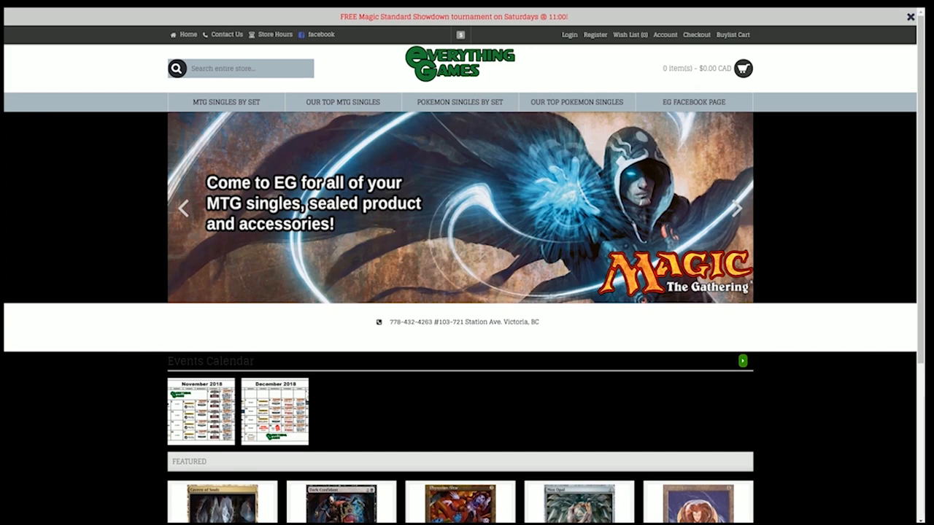
text(A)
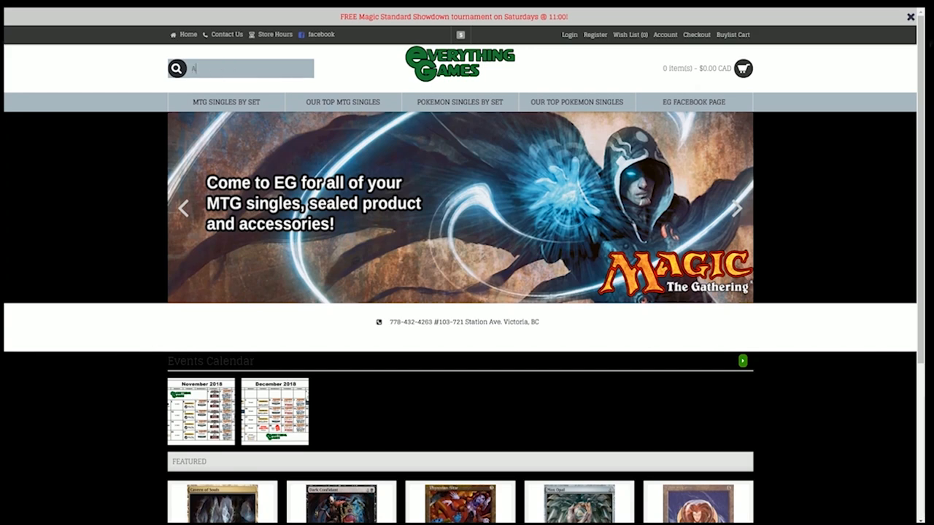